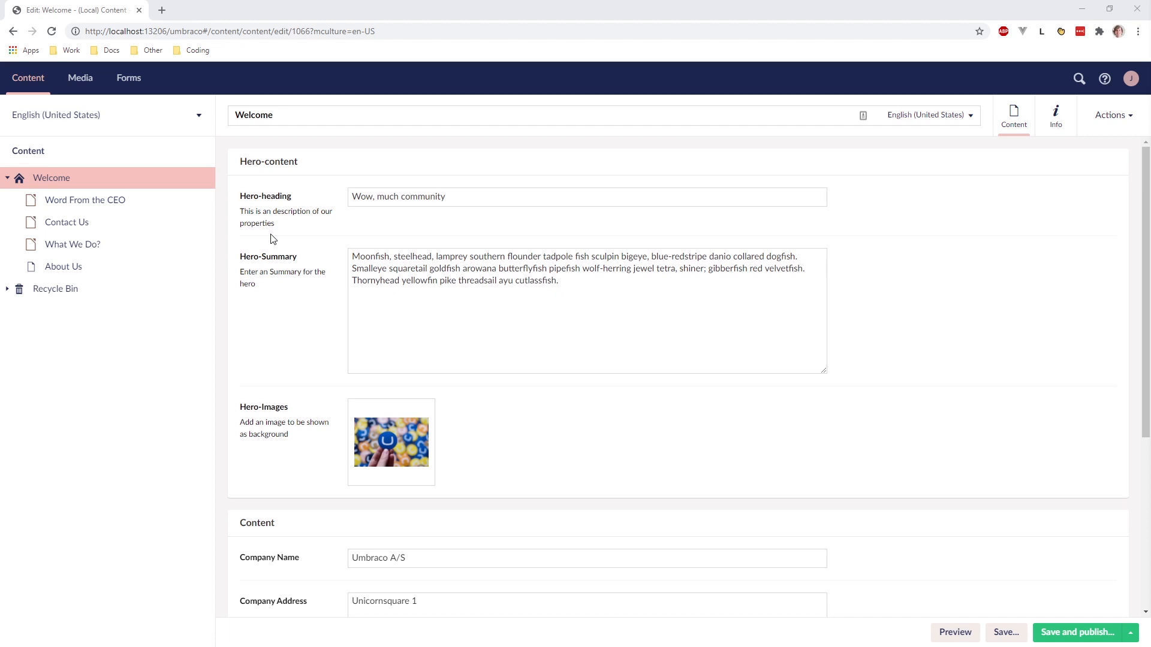
mouse_move(520, 223)
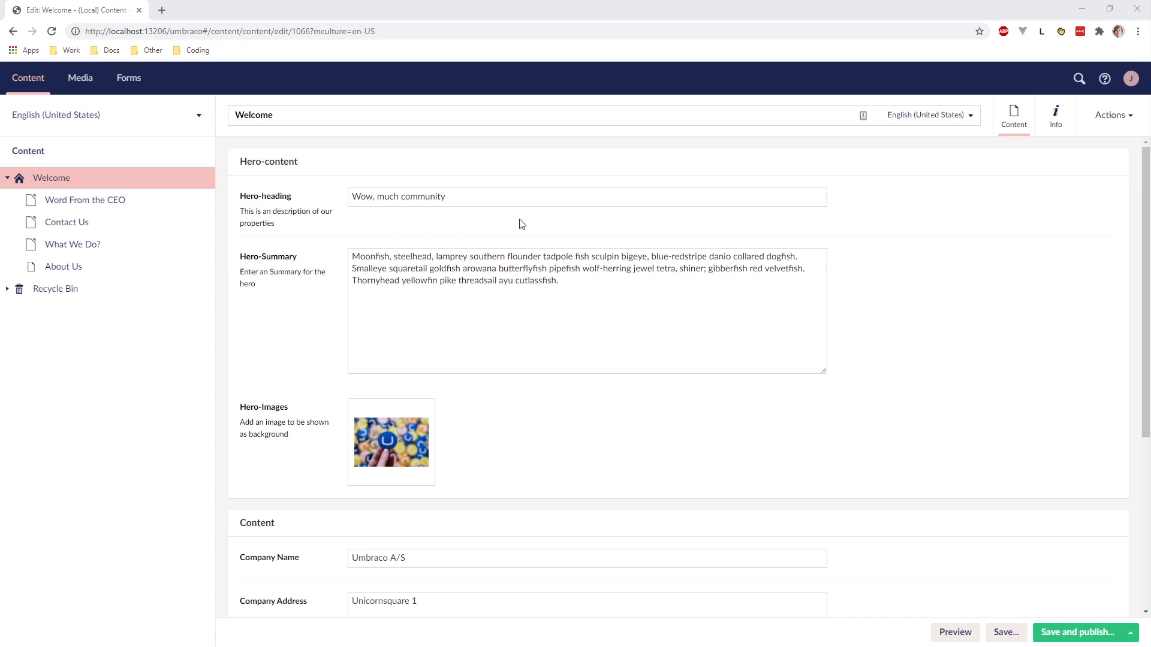
mouse_move(355, 231)
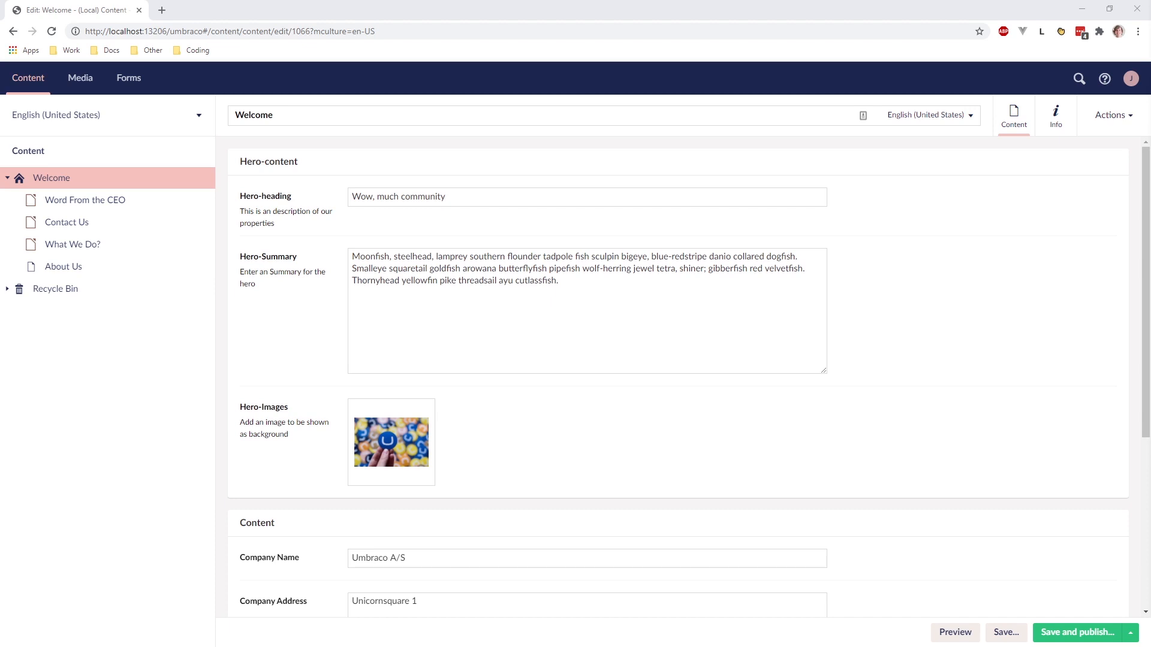
mouse_move(537, 172)
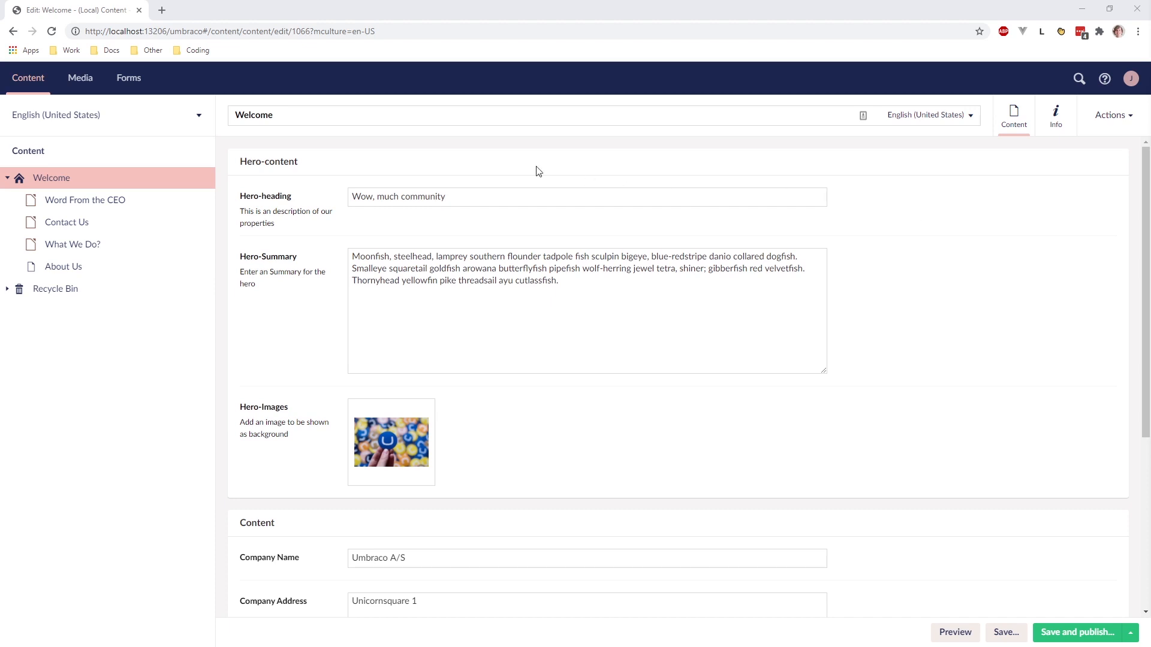
mouse_move(481, 230)
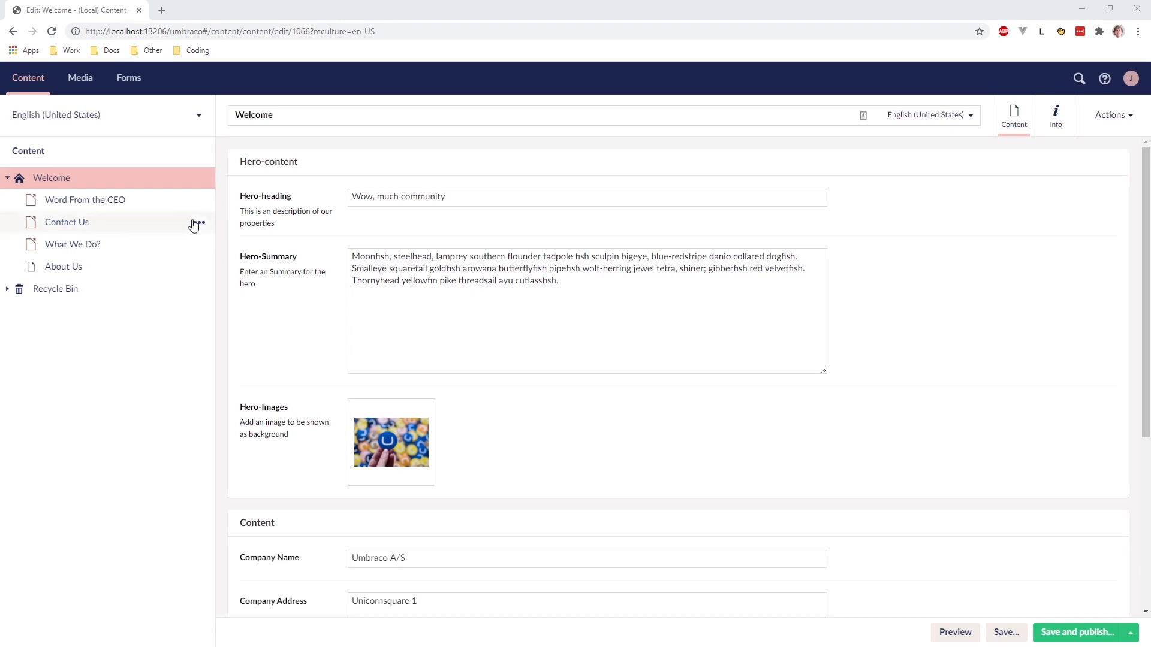
Open the 'Word From the CEO' page from the Content tree for editing
click(85, 200)
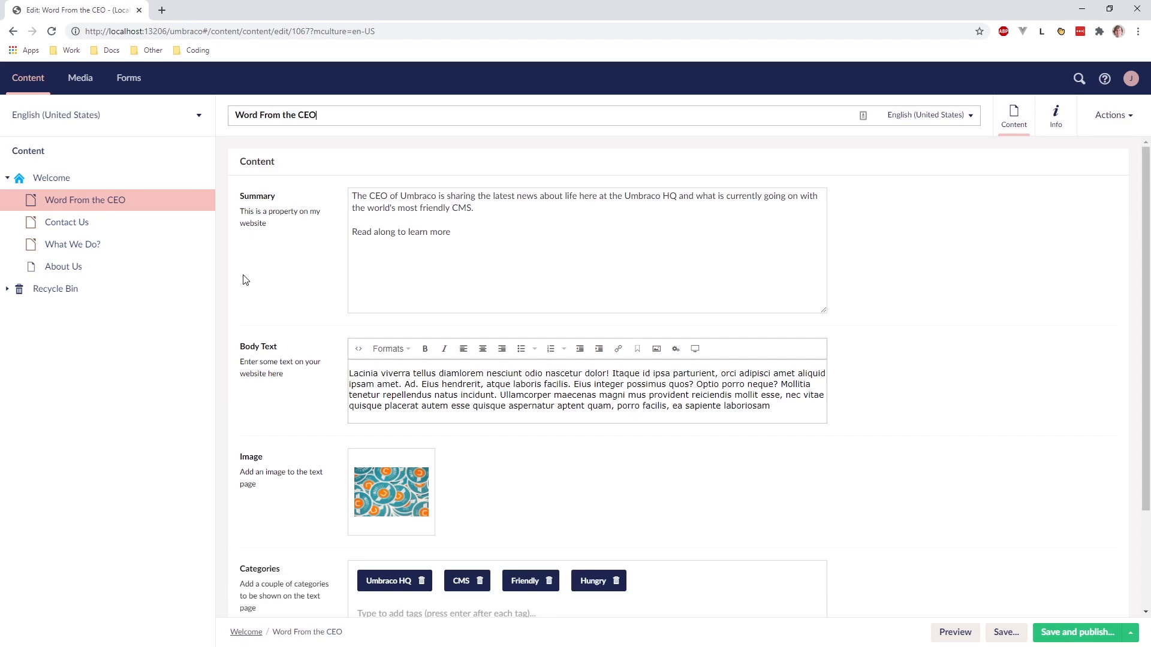
mouse_move(245, 229)
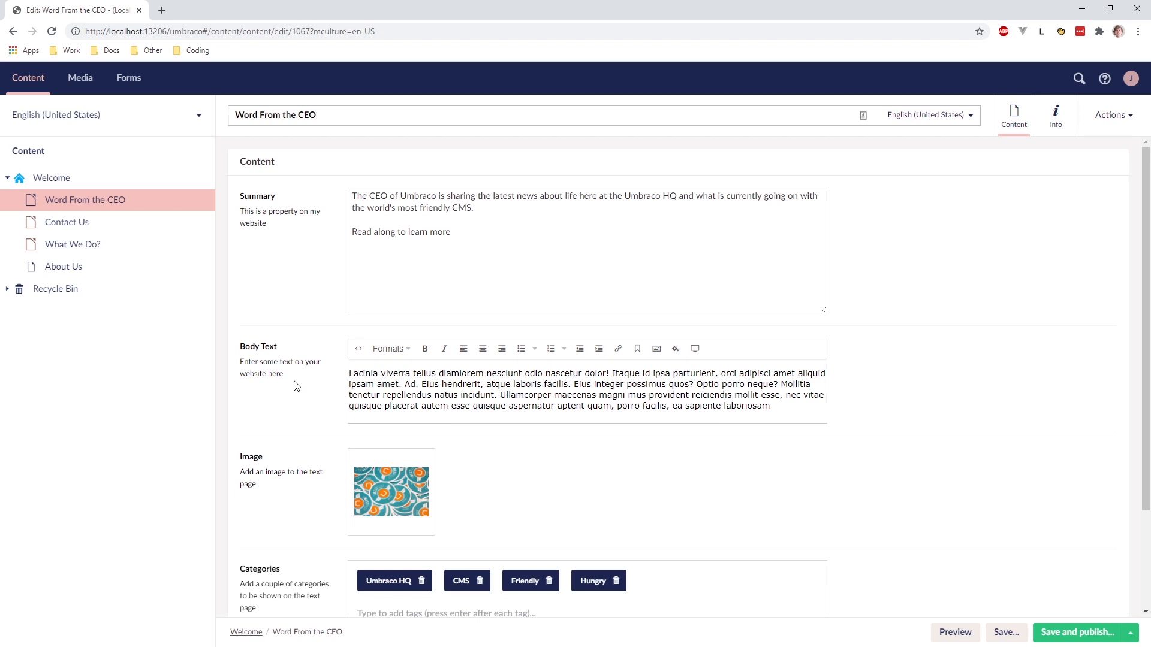
click(307, 115)
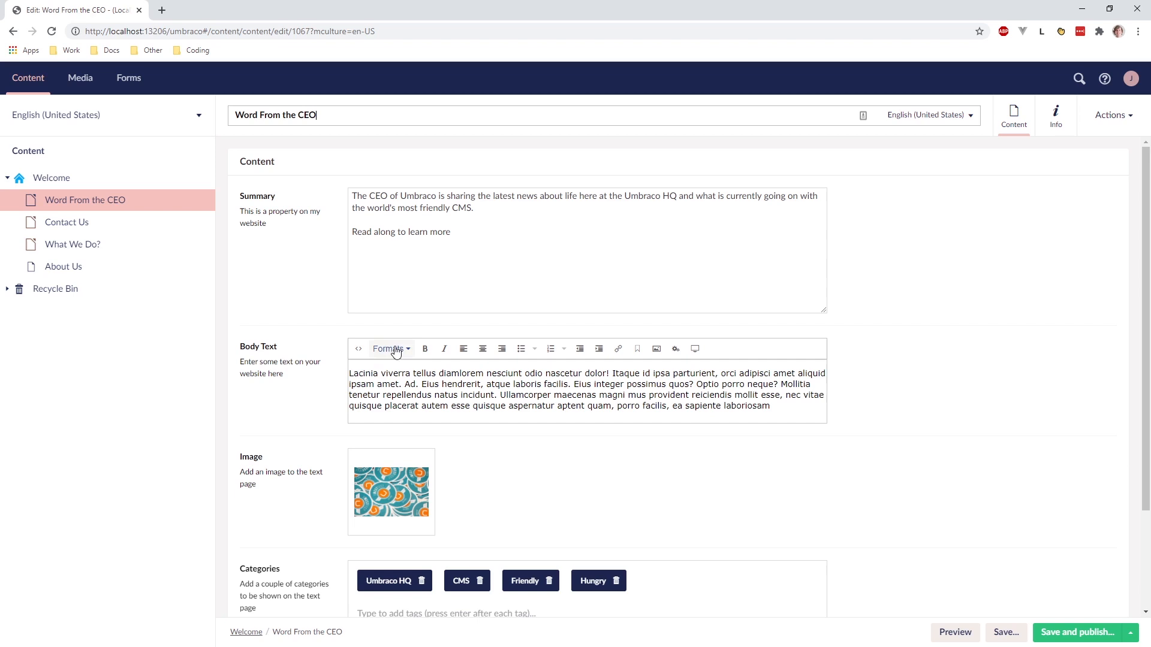
click(388, 348)
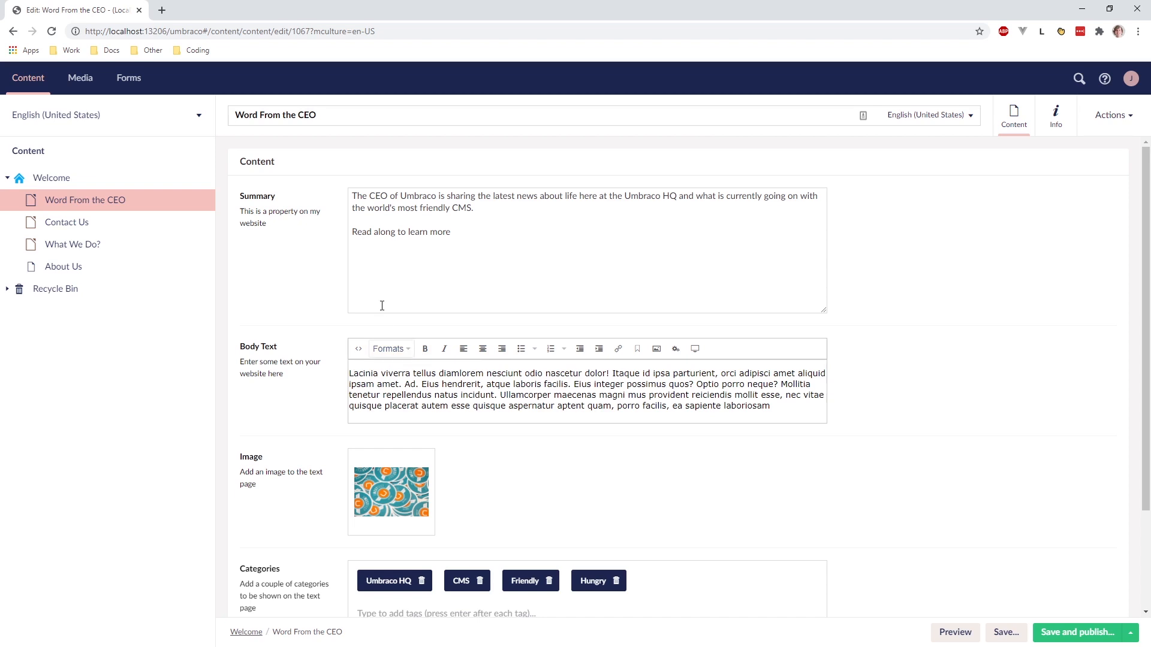
scroll(down, 3)
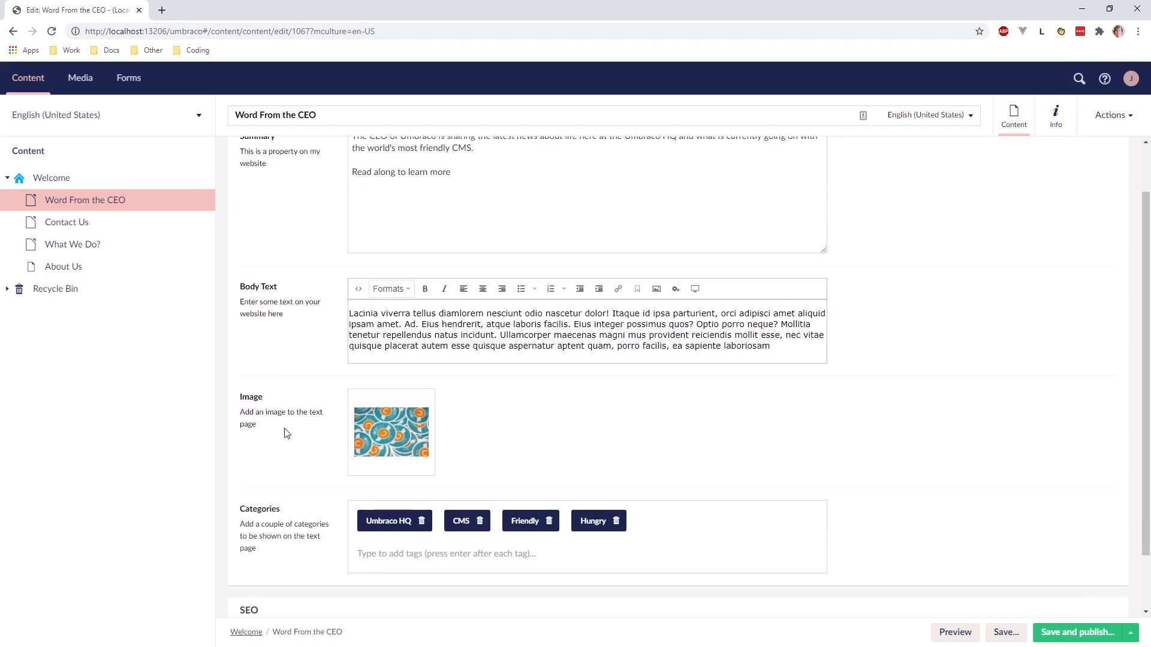